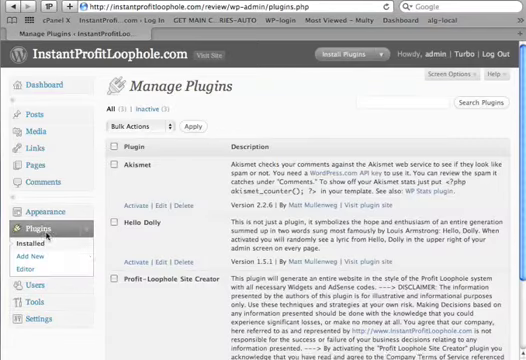
# Give the site a custom permalink structure of /%postname%/ under Settings > Permalinks
pyautogui.scroll(-3)
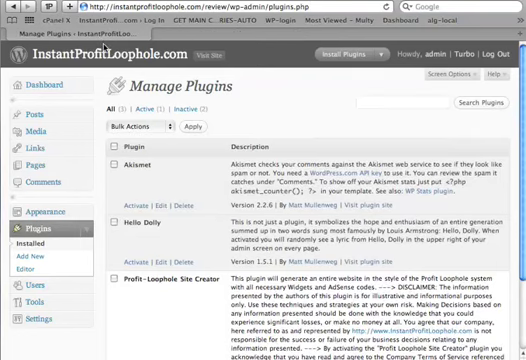
pyautogui.moveTo(110, 256)
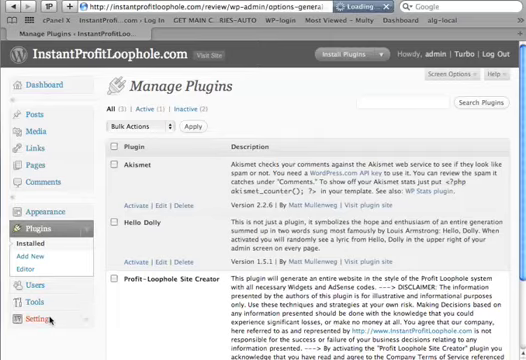
pyautogui.click(35, 237)
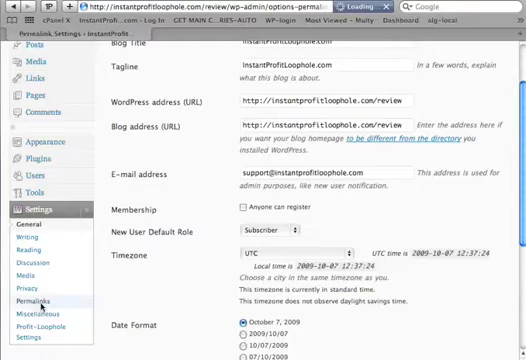
pyautogui.click(32, 298)
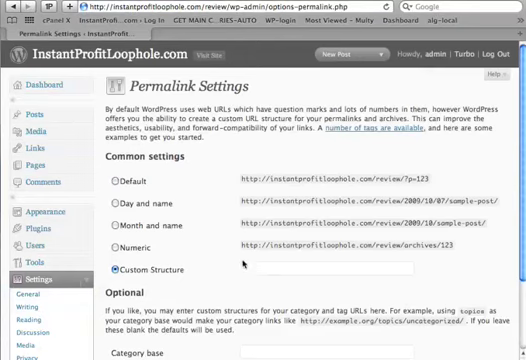
pyautogui.write('/%postname%/')
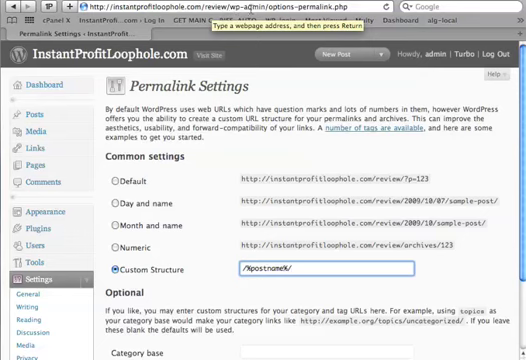
pyautogui.moveTo(237, 105)
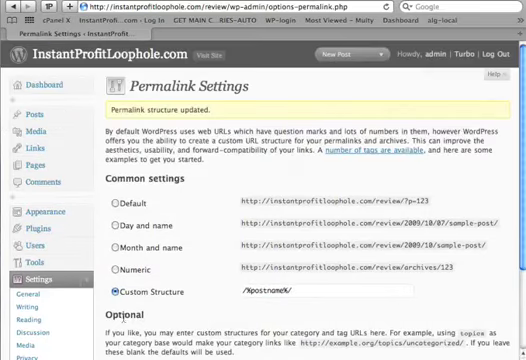
# Scroll the Settings submenu down to reach Profit-Loophole Settings
pyautogui.scroll(-3)
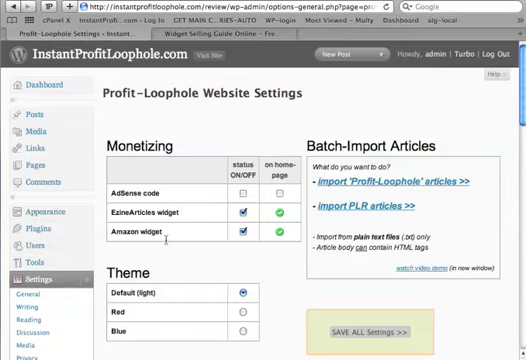
# Enable AdSense code, review the Amazon affiliate ID, keep Default (light) theme, and save
pyautogui.click(244, 192)
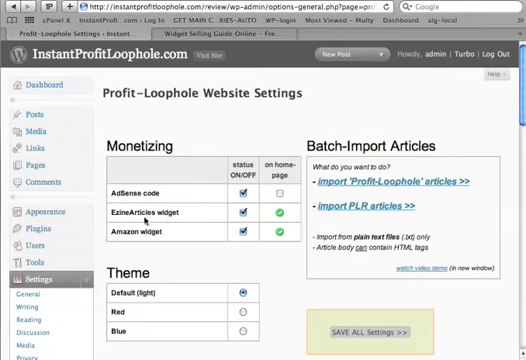
pyautogui.scroll(-3)
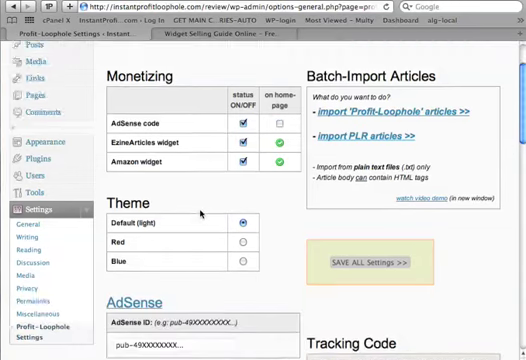
pyautogui.scroll(-3)
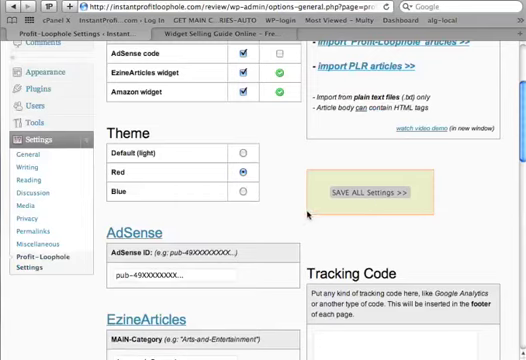
pyautogui.scroll(-3)
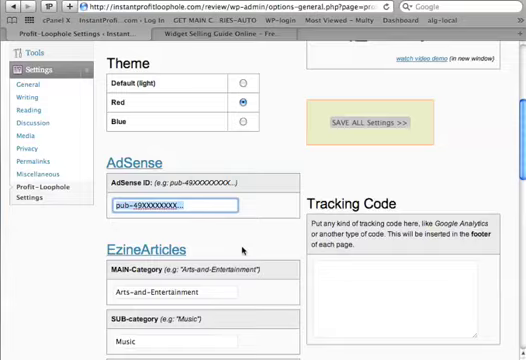
pyautogui.scroll(-3)
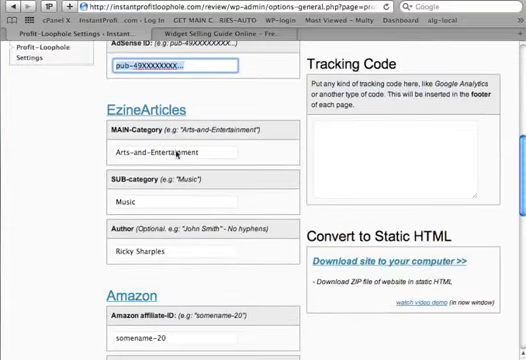
pyautogui.scroll(-3)
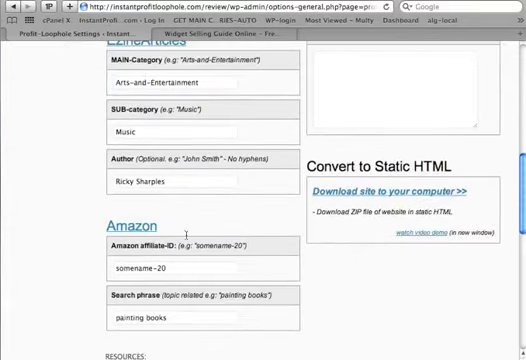
pyautogui.click(178, 83)
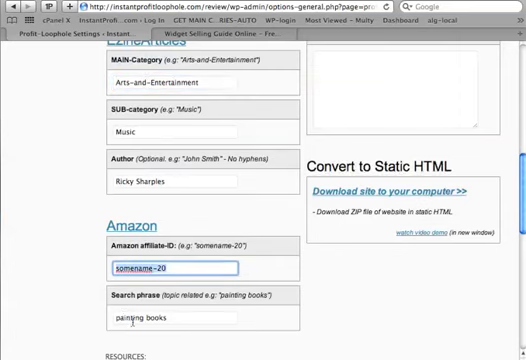
pyautogui.moveTo(325, 300)
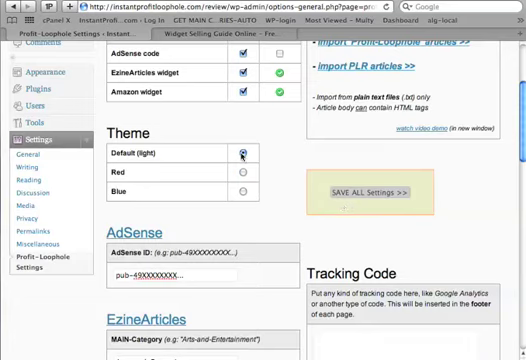
pyautogui.click(368, 191)
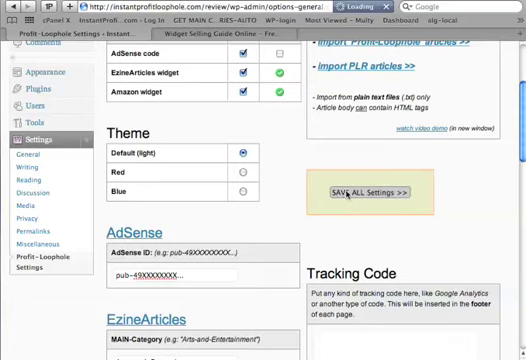
# Confirm the save with SAVE ALL Settings >> for the Profit-Loophole configuration
pyautogui.click(367, 191)
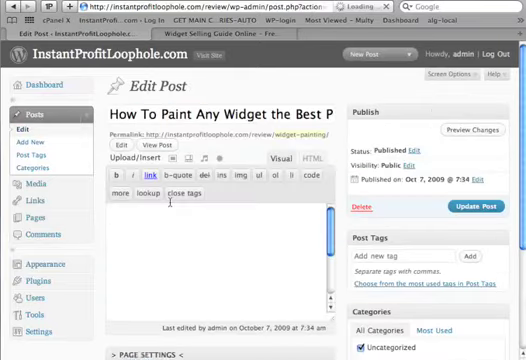
pyautogui.scroll(-3)
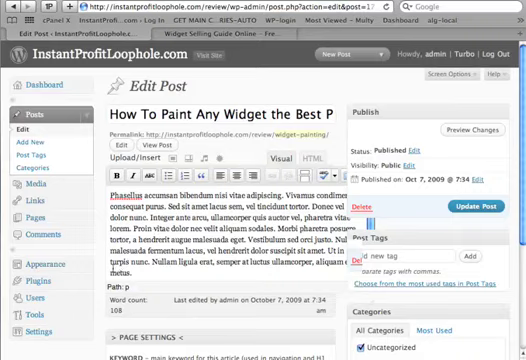
pyautogui.scroll(-3)
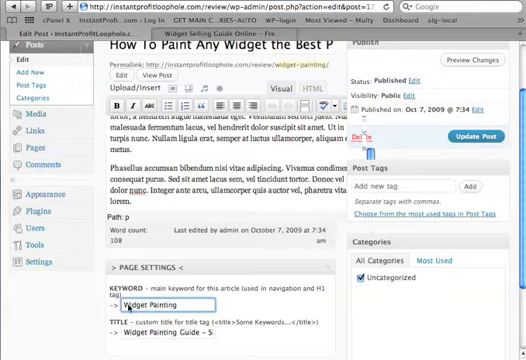
pyautogui.scroll(-3)
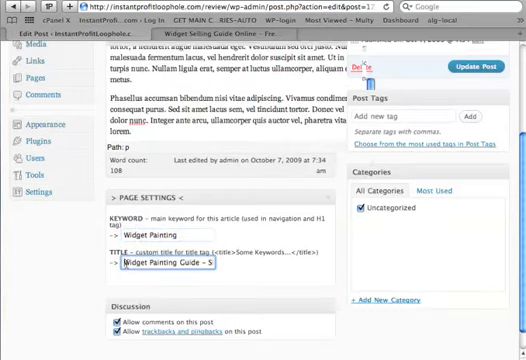